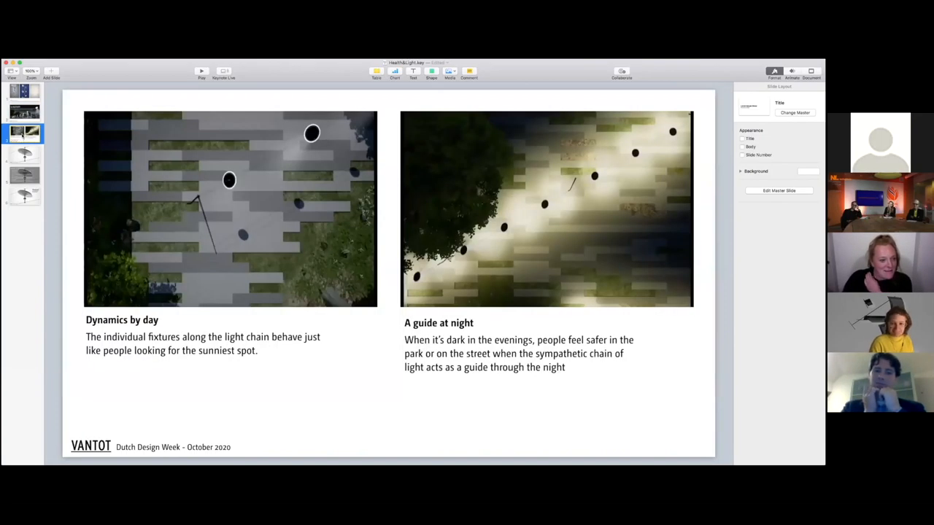
- Select the 'Dynamics by day' movie and start its playback
{"action": "left_click", "coordinate": [231, 210]}
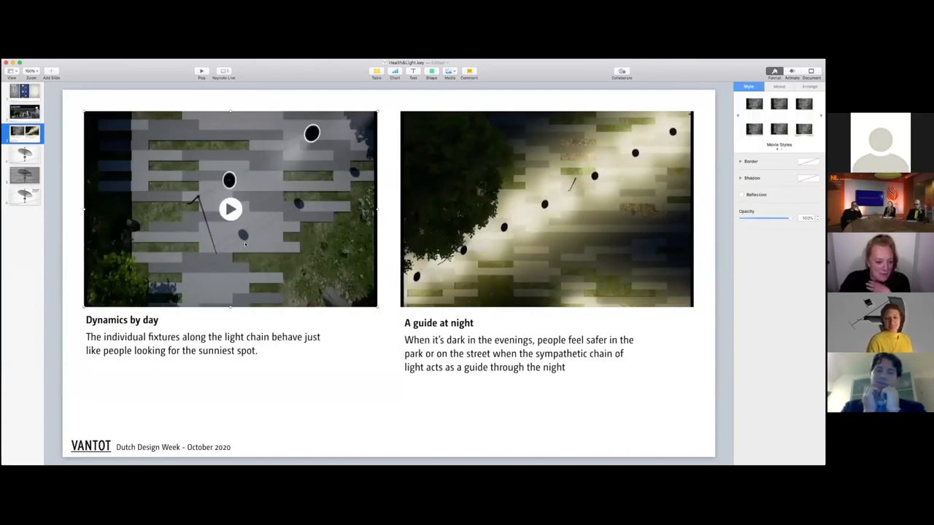
{"action": "left_click", "coordinate": [231, 210]}
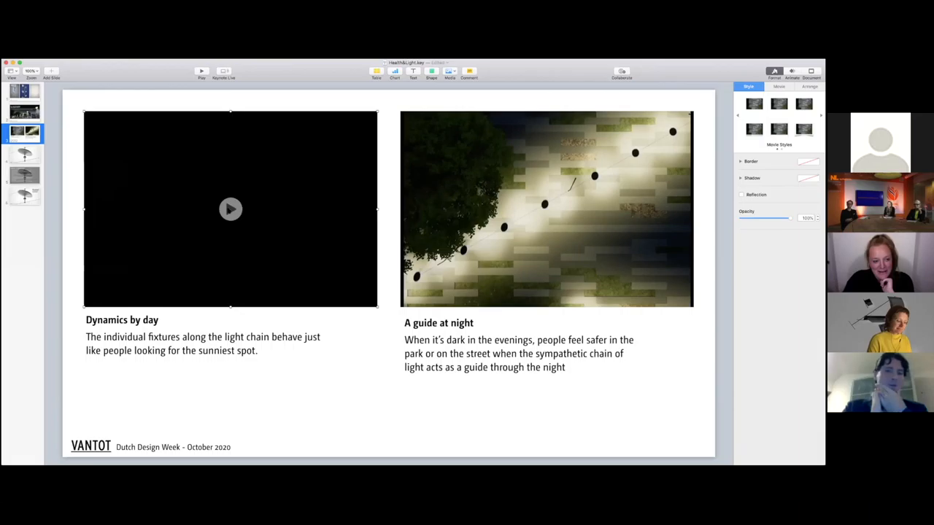
{"action": "left_click", "coordinate": [231, 210]}
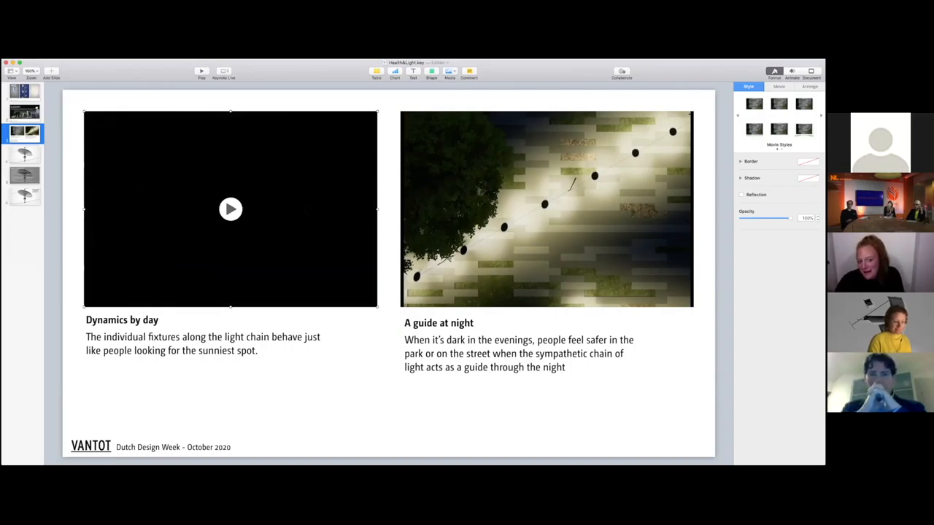
{"action": "mouse_move", "coordinate": [264, 216]}
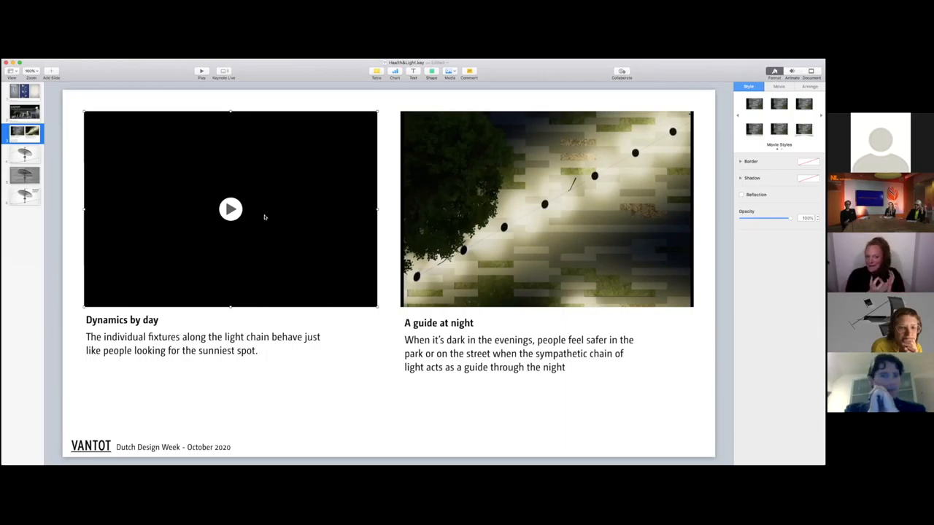
{"action": "mouse_move", "coordinate": [140, 316]}
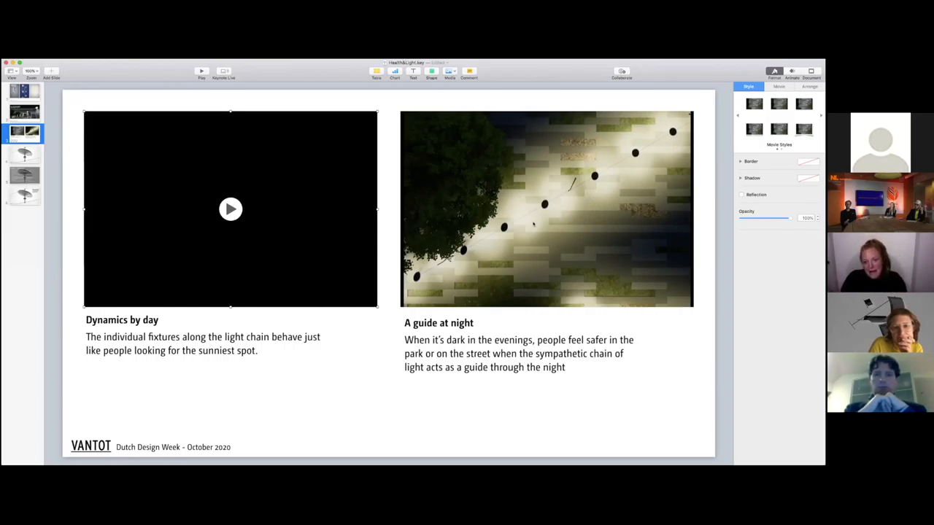
- Start playback of the 'A guide at night' movie
{"action": "left_click", "coordinate": [231, 210]}
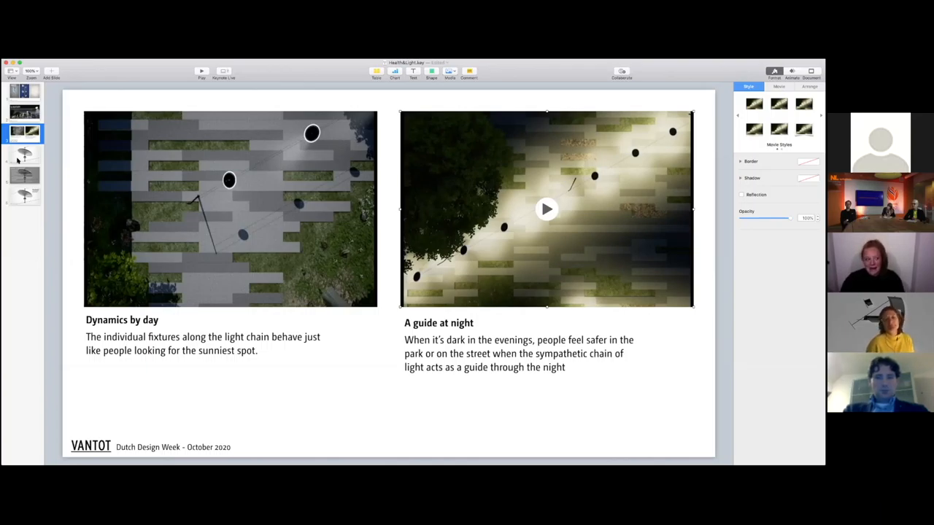
- Advance to the 'HEALTH & SUNSEEKER?' slide from the slide navigator
{"action": "left_click", "coordinate": [24, 155]}
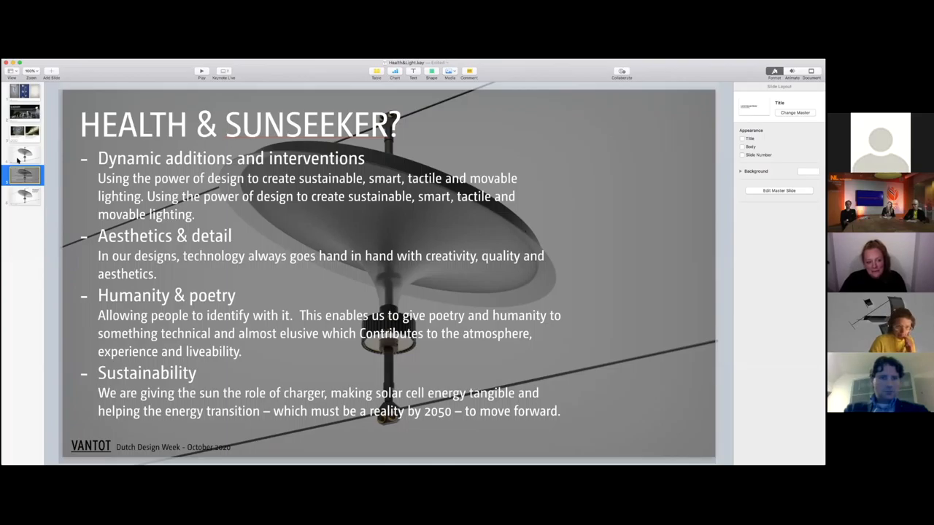
{"action": "mouse_move", "coordinate": [254, 225]}
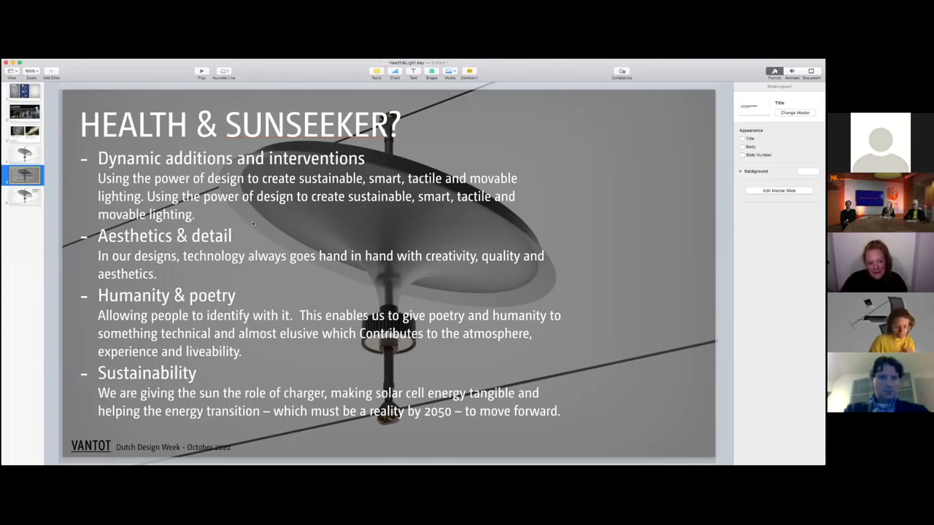